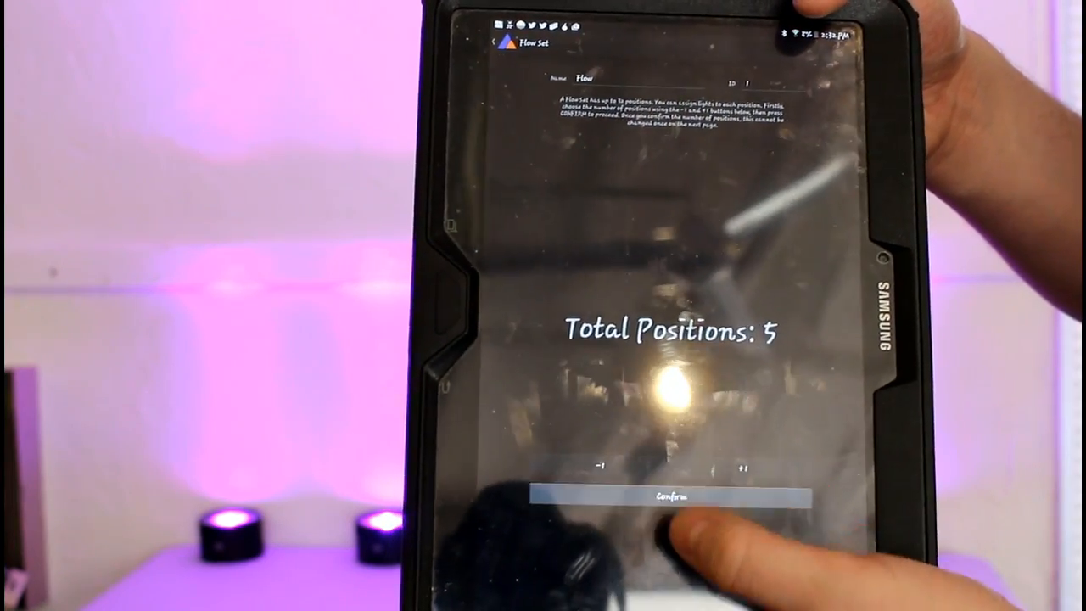
# - Confirm the Flow Set's 5 total positions, entering setting mode at Position 1 of 5
pyautogui.click(669, 495)
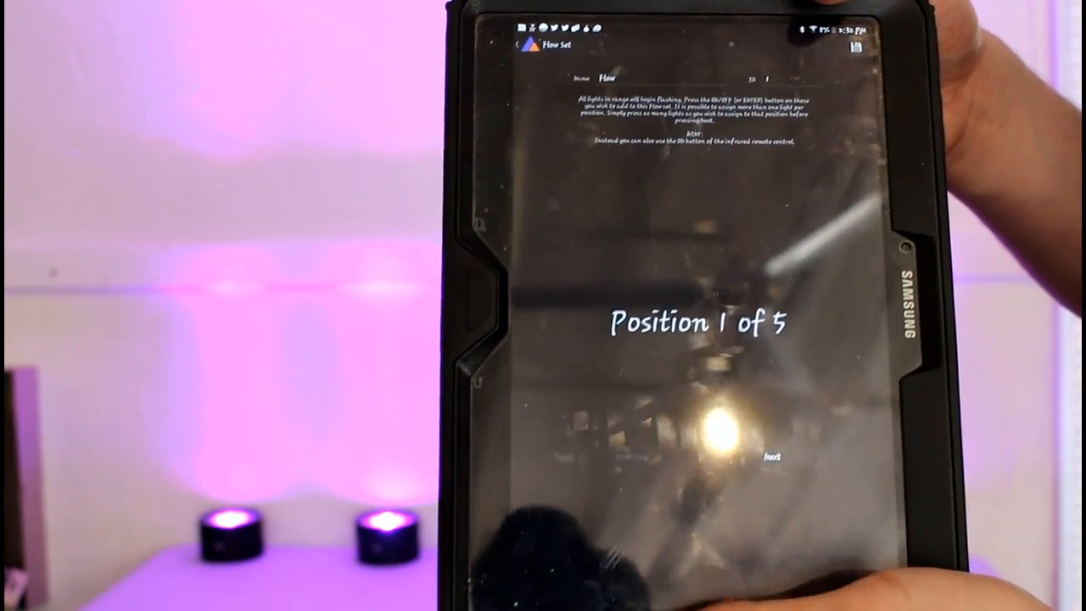